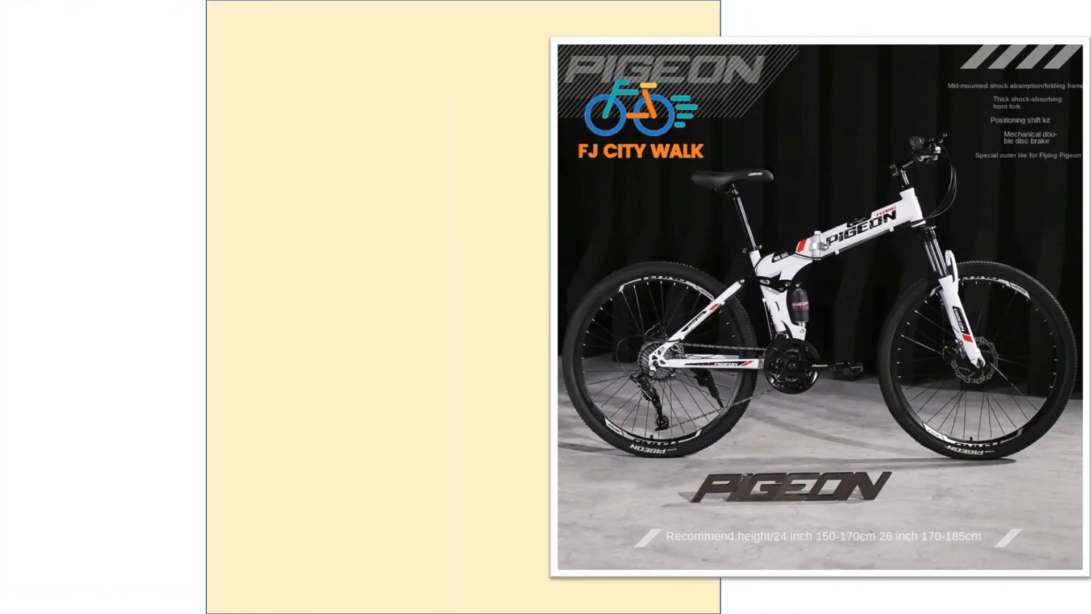
scroll("down", 3)
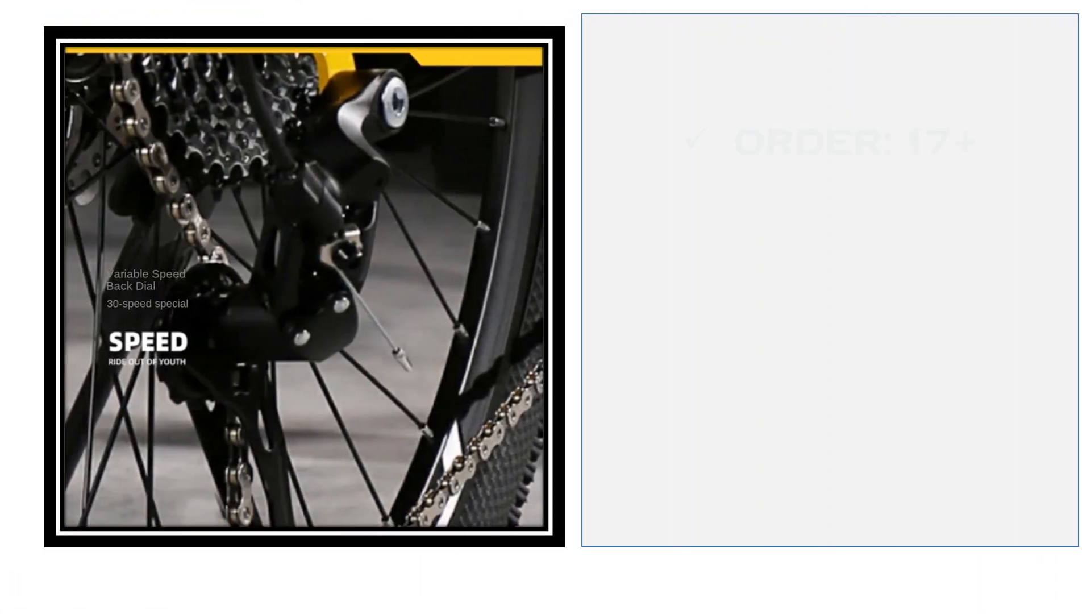